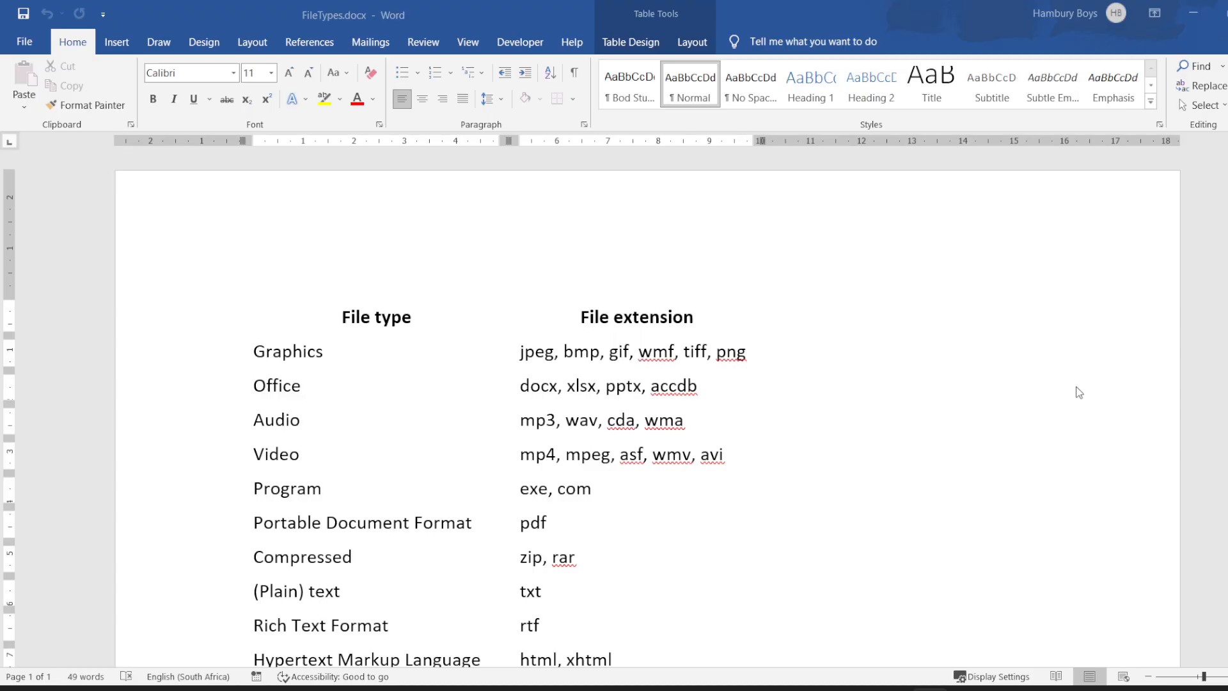
mouse_move(837, 439)
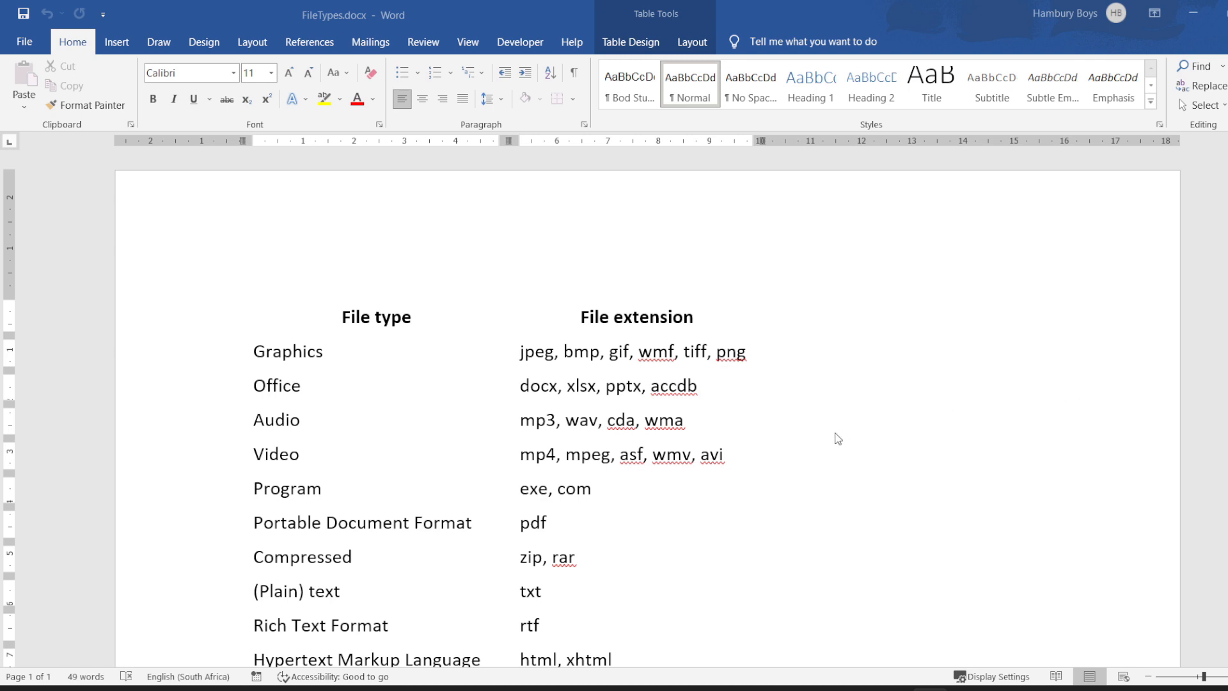
Scroll up to bring the file-type table into view
scroll(up, 3)
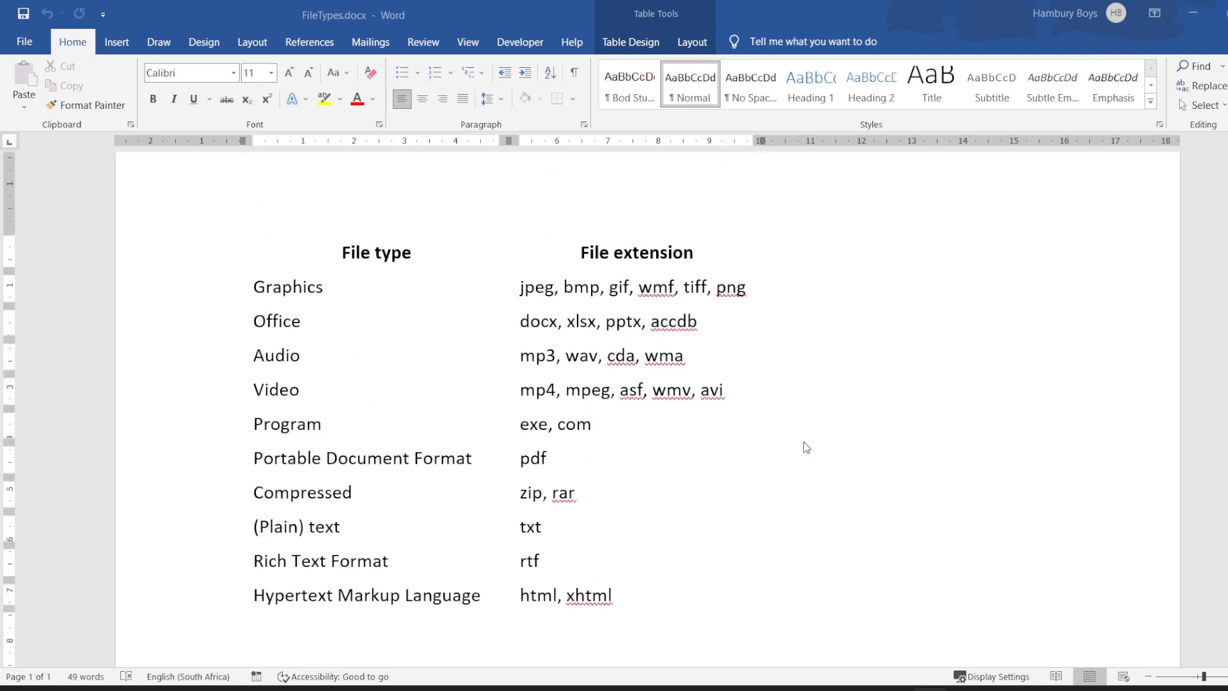
mouse_move(705, 13)
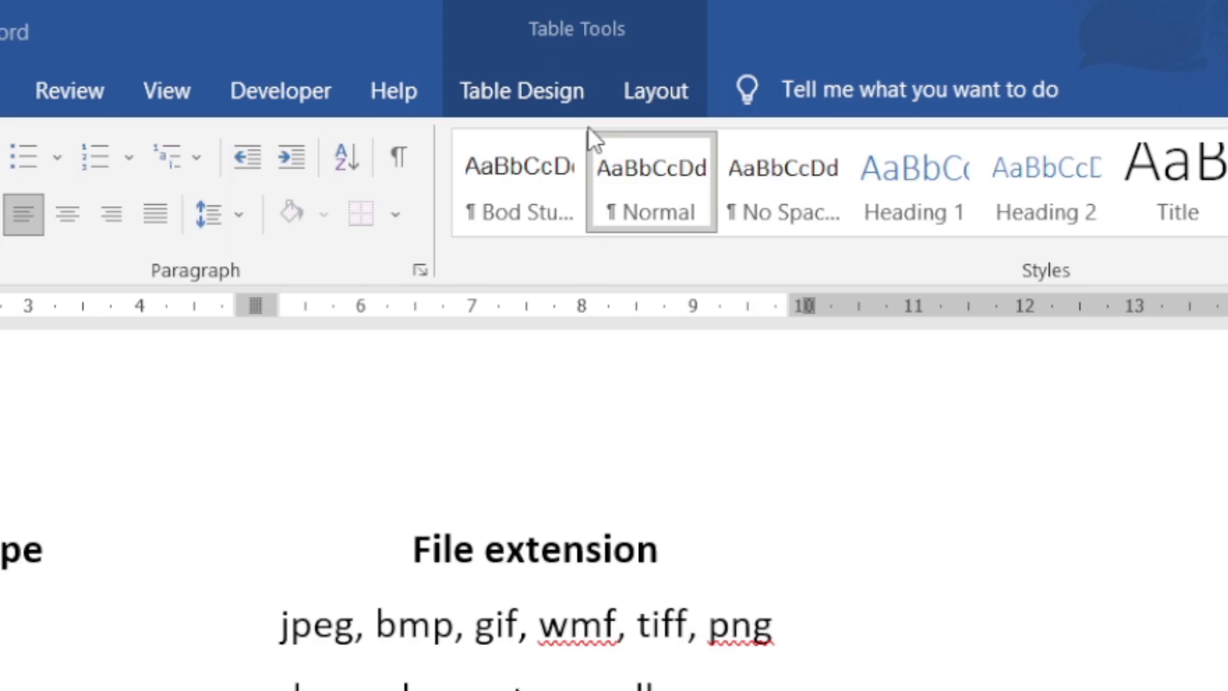
mouse_move(560, 97)
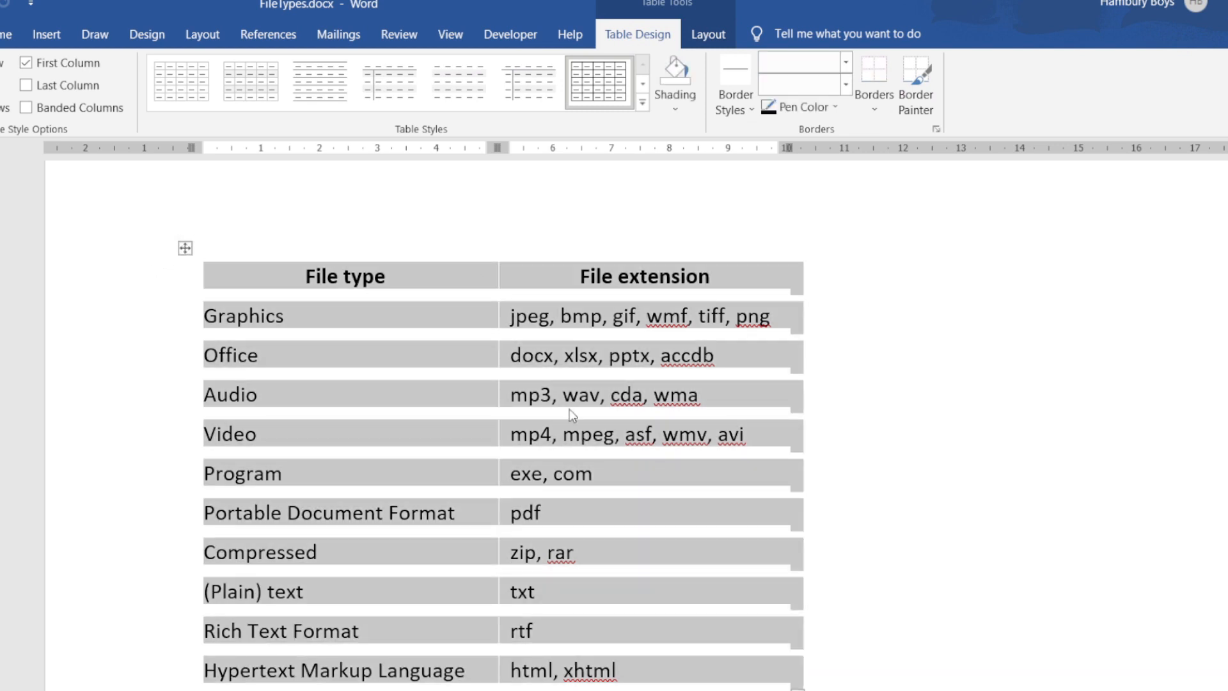
mouse_move(570, 123)
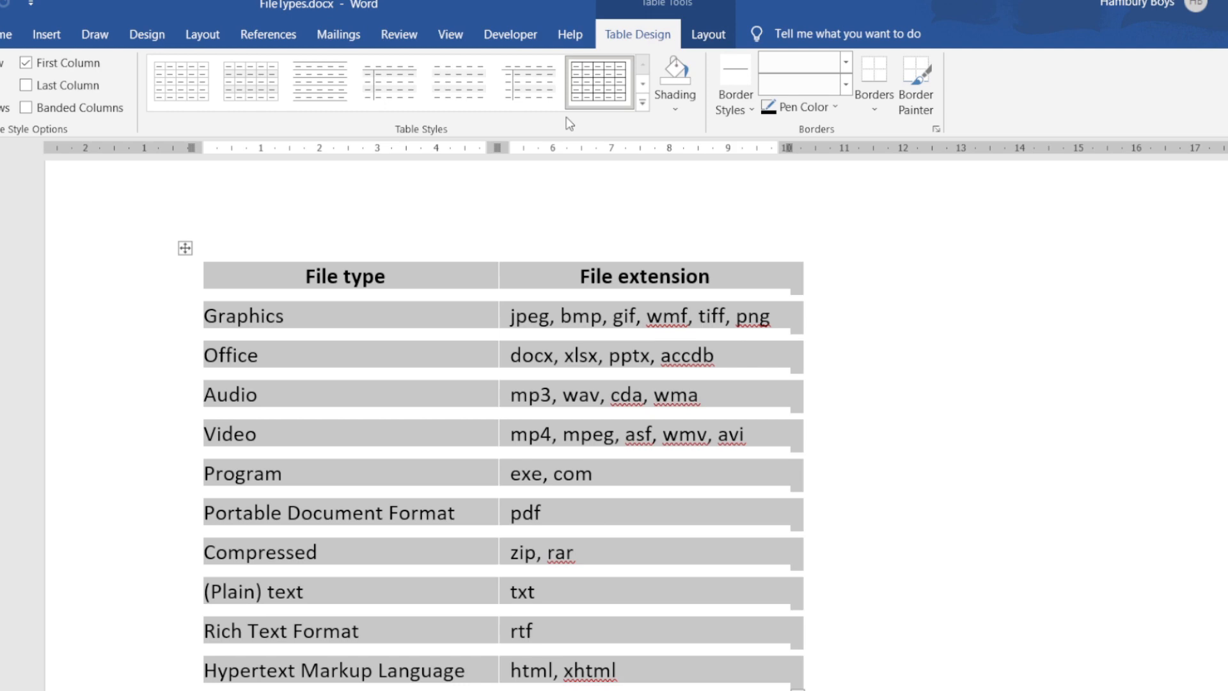
Preview table styles, apply the plain Table Grid style, and reselect the table
click(320, 81)
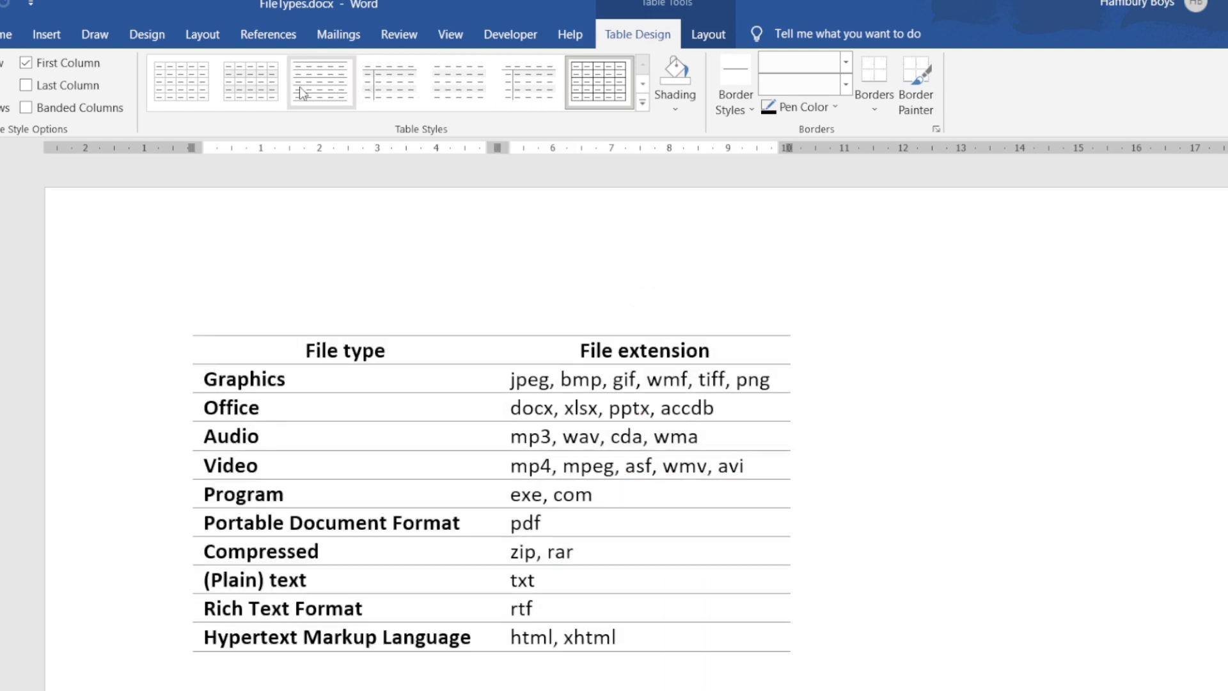
click(181, 82)
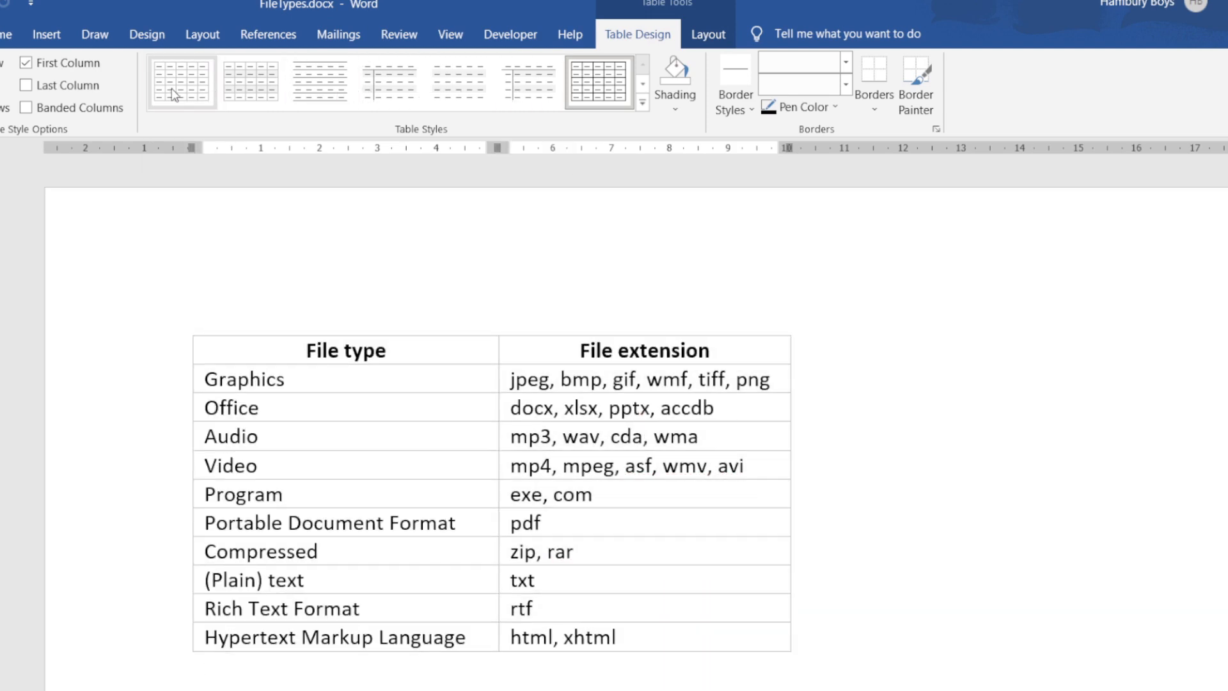
click(181, 81)
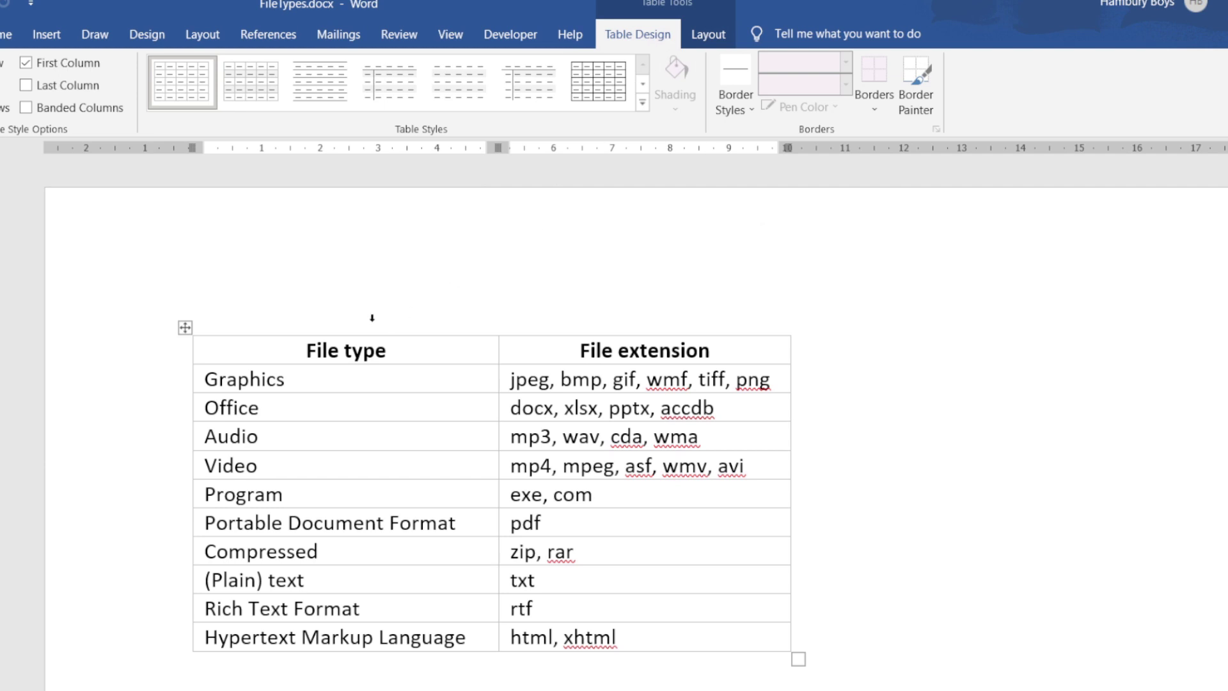
click(185, 327)
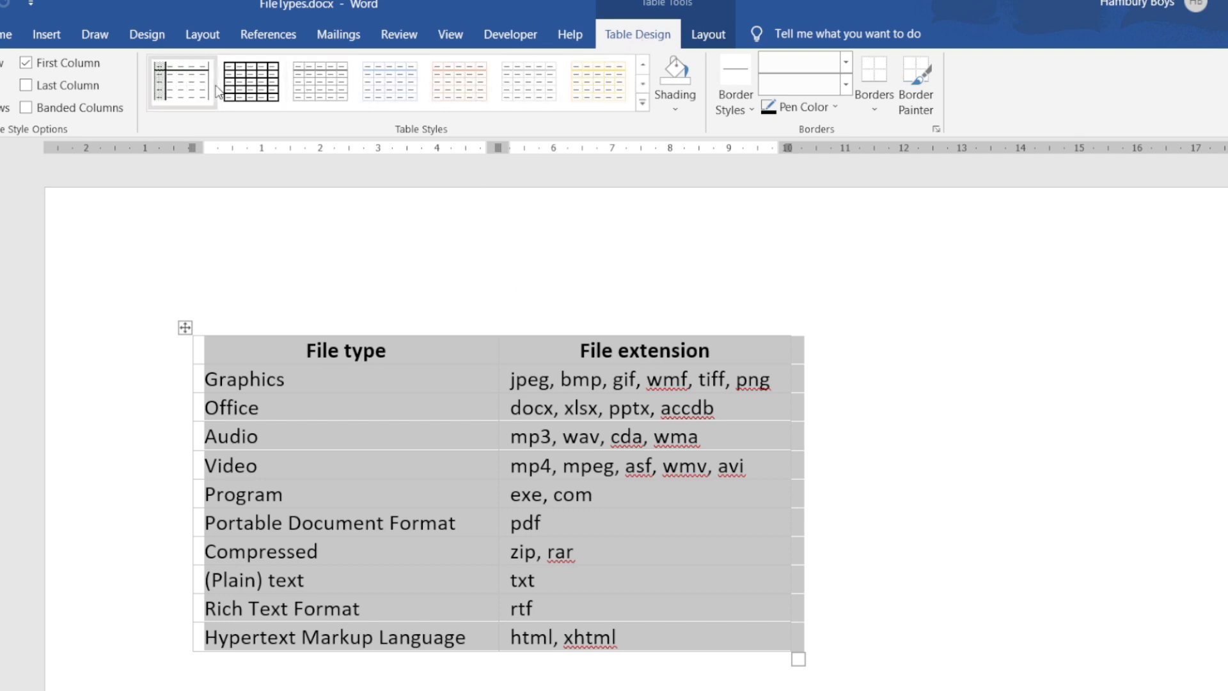
Preview a gold-accented style and select the table's header row for shading
click(320, 82)
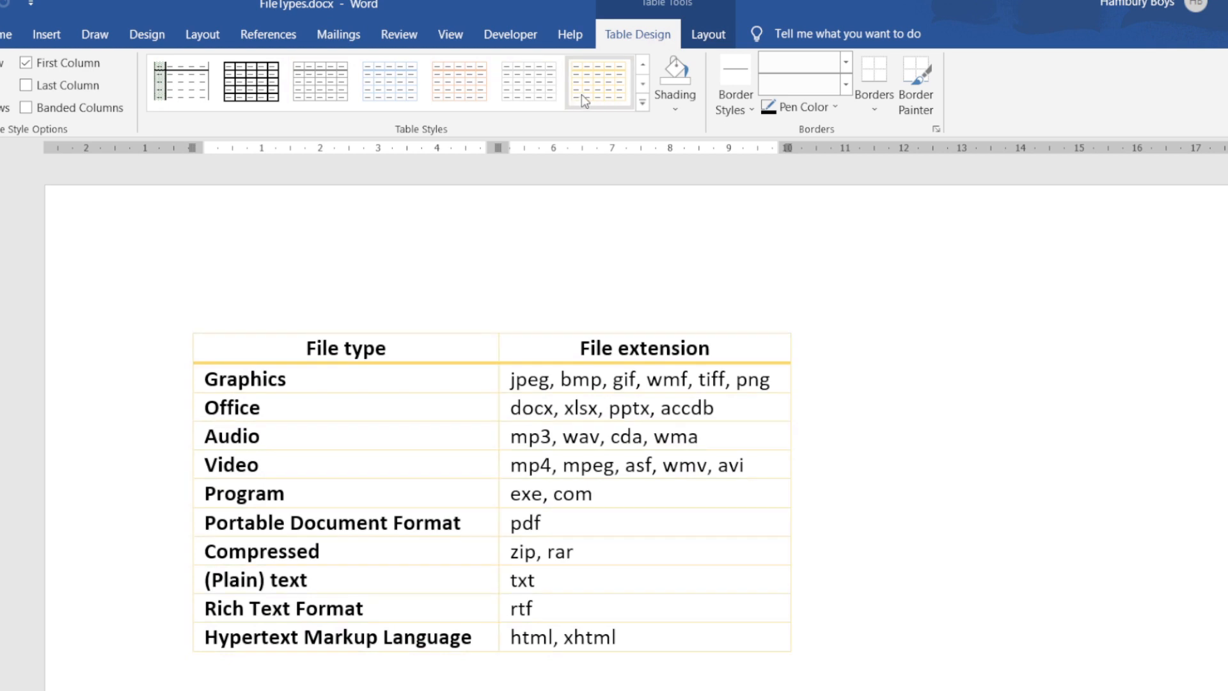
click(597, 81)
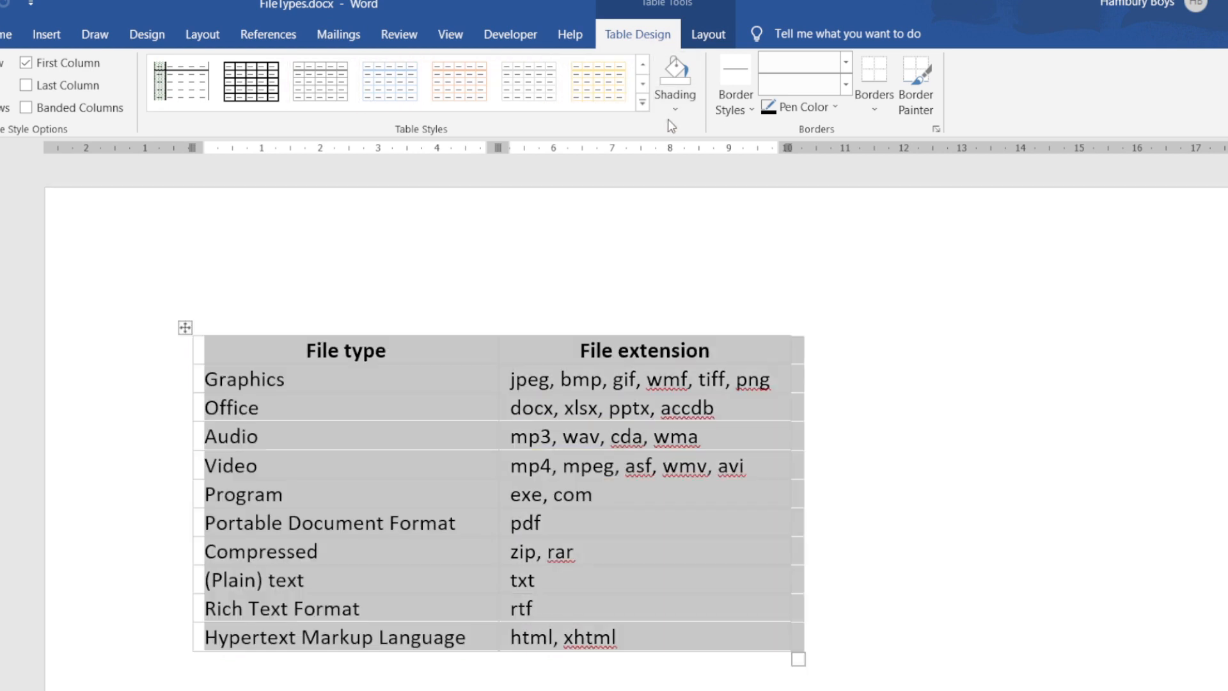
click(251, 350)
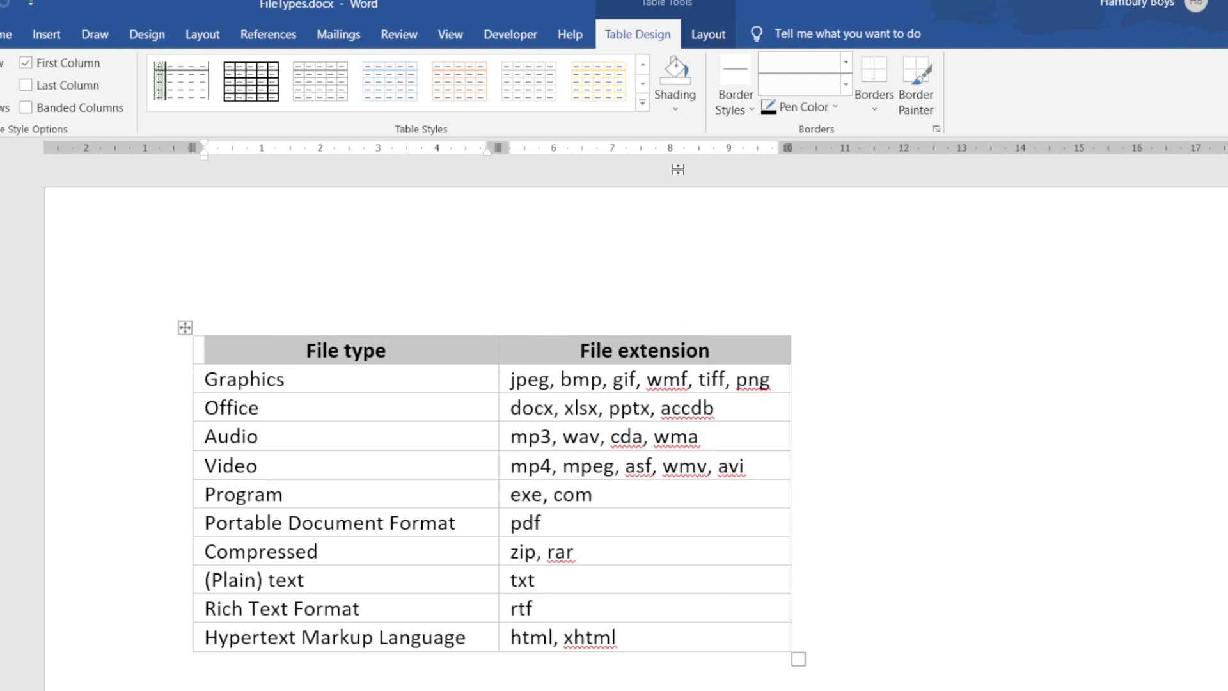
click(676, 110)
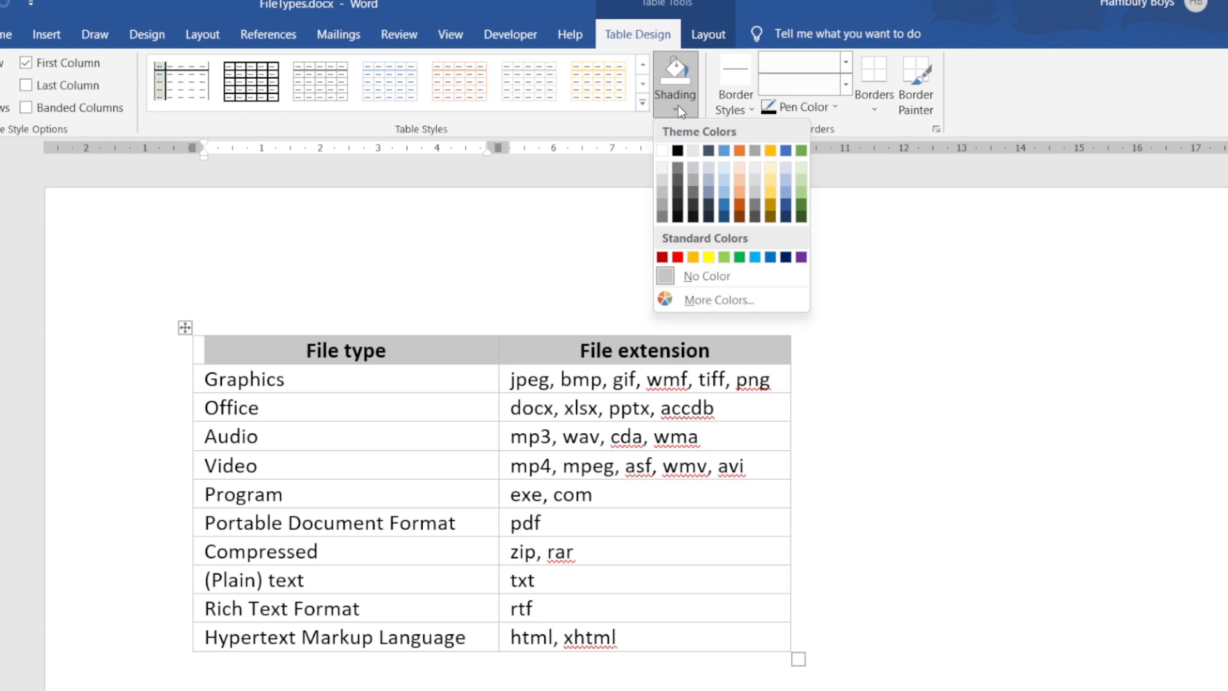
Shade the header row gold and the Graphics row green
click(785, 211)
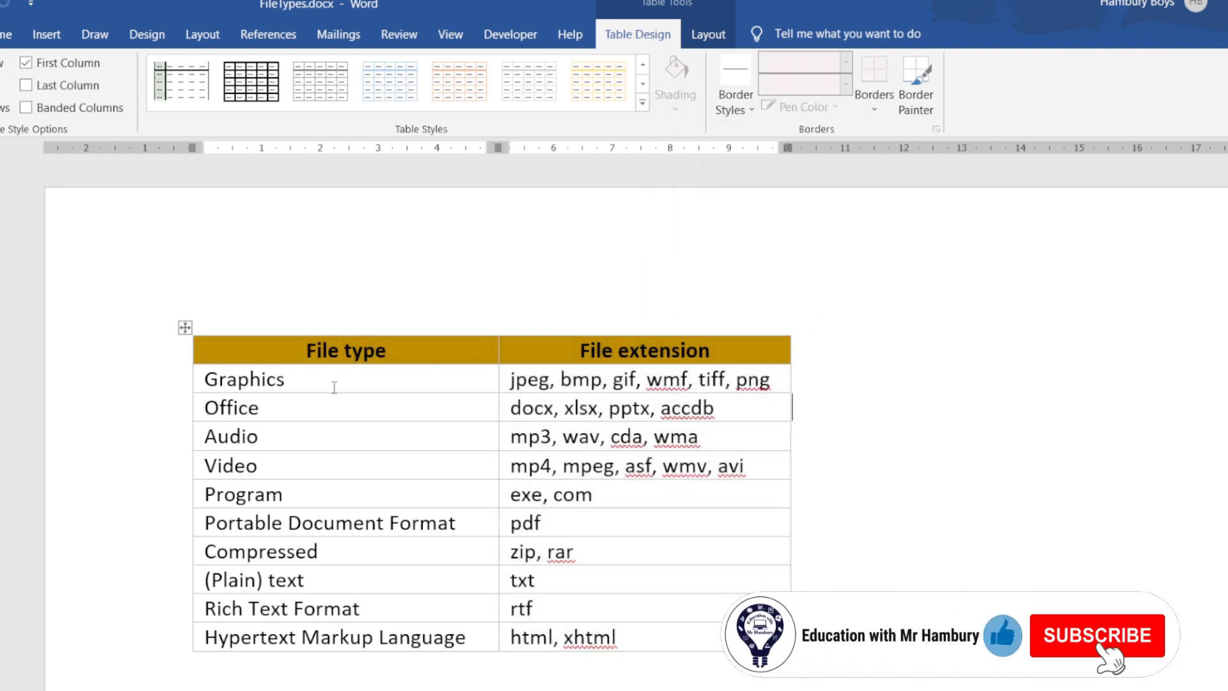
click(1096, 635)
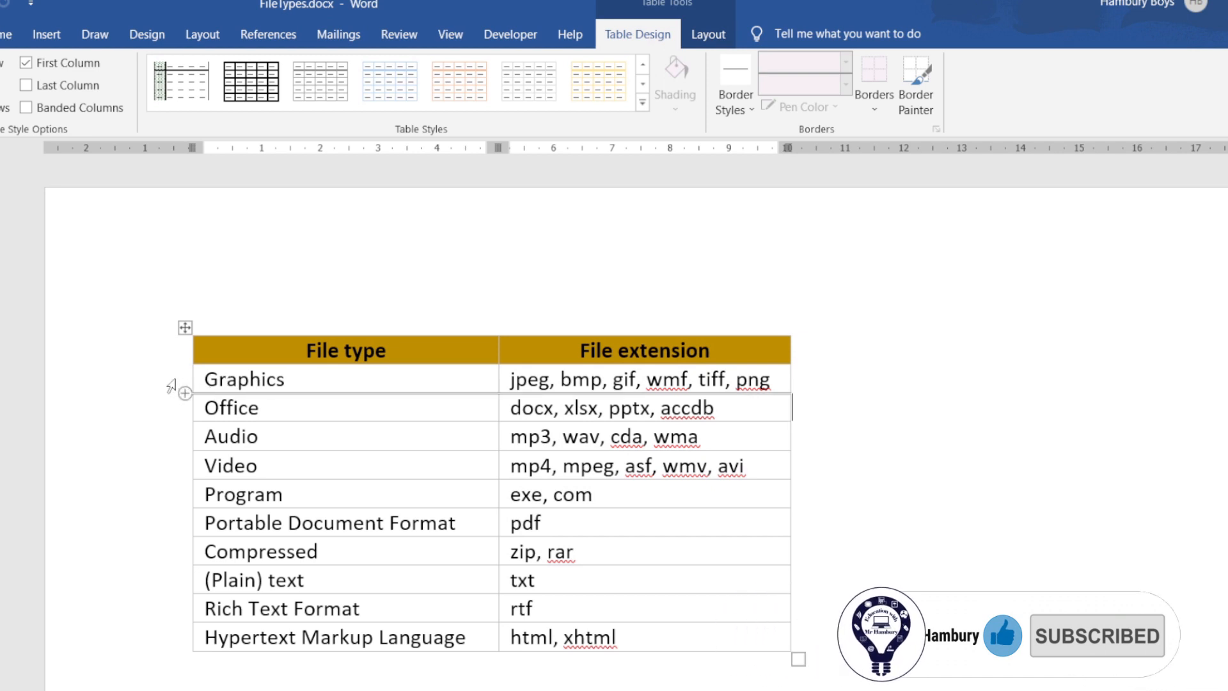
click(345, 379)
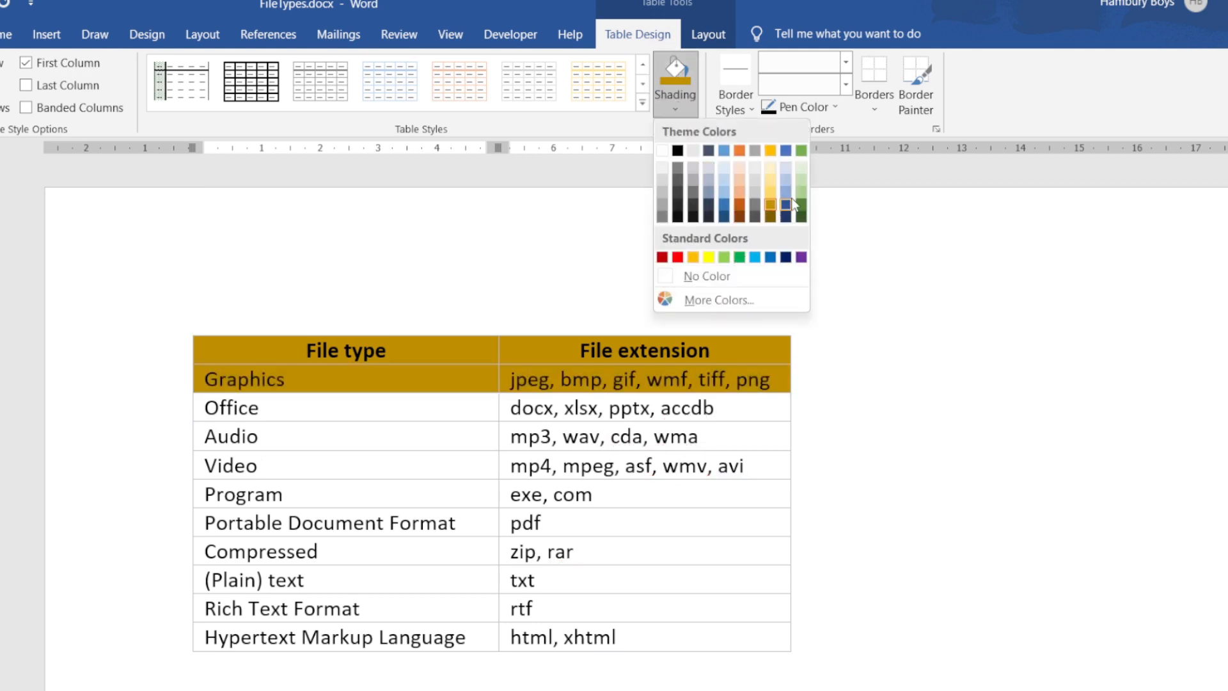
click(777, 206)
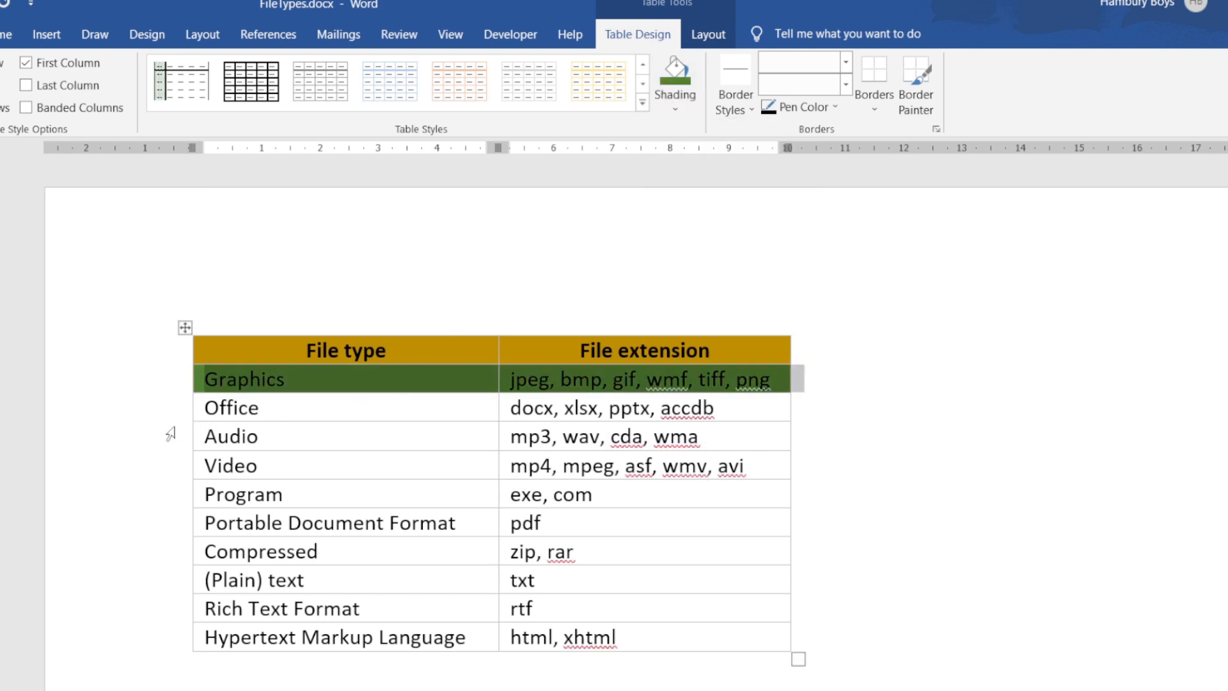
click(345, 436)
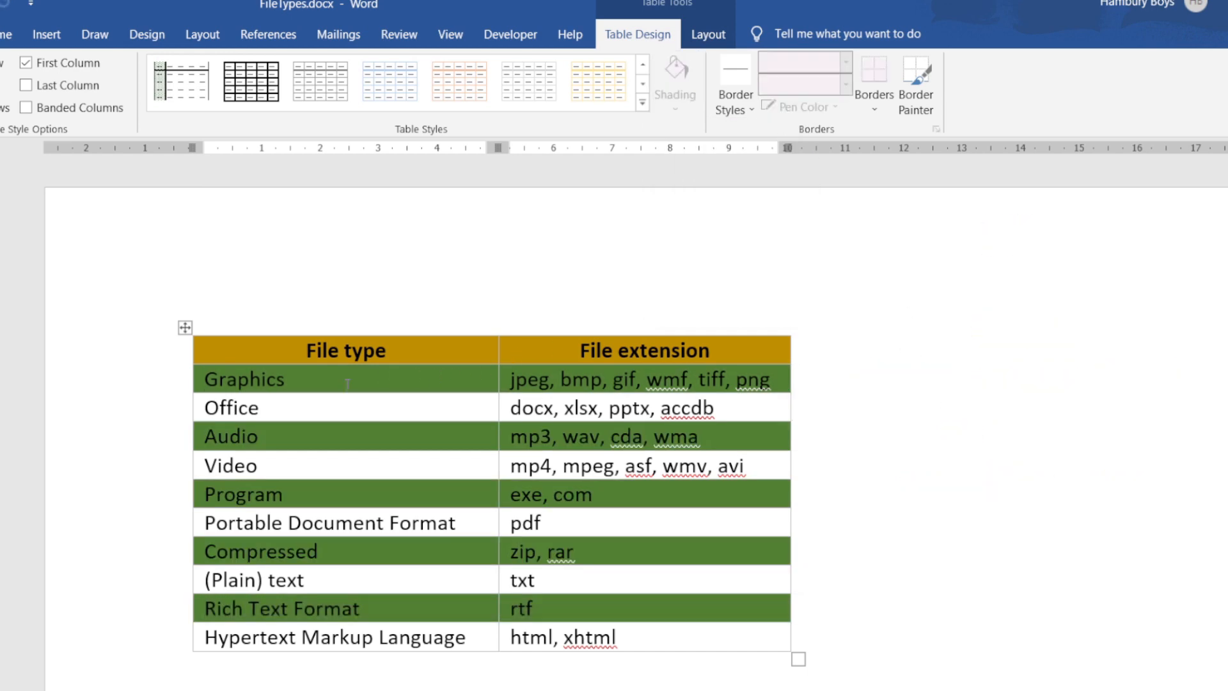
mouse_move(296, 436)
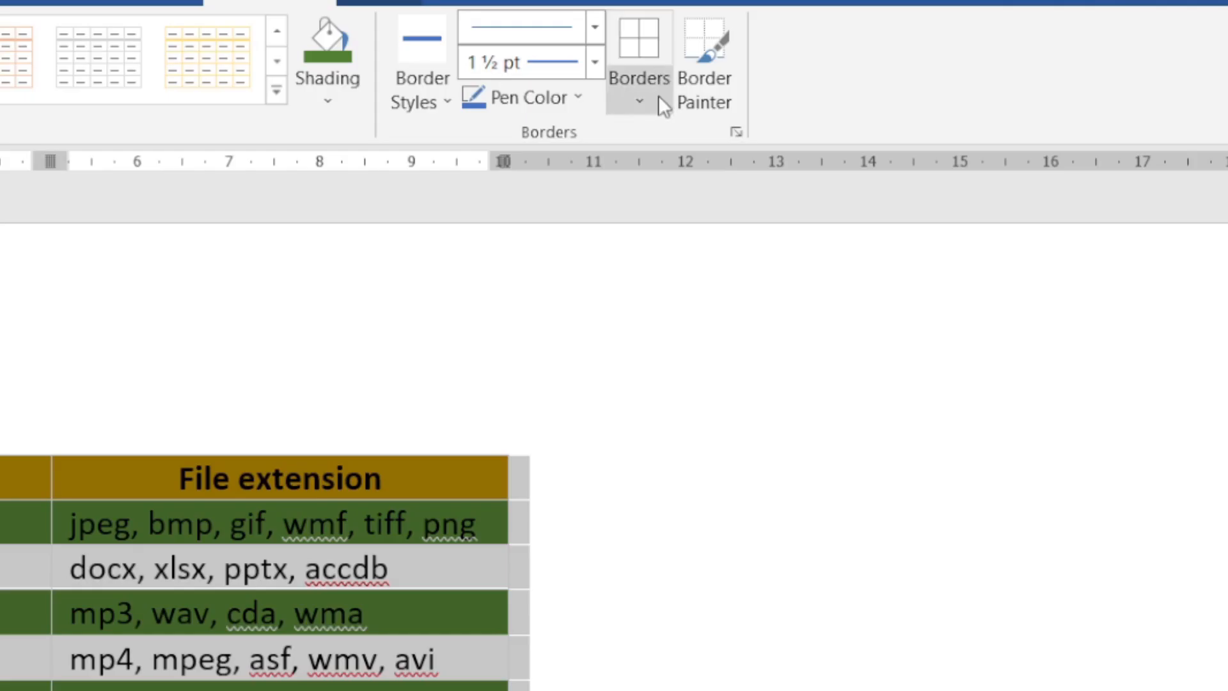
Open Borders and Shading from the table's Borders dropdown
click(639, 100)
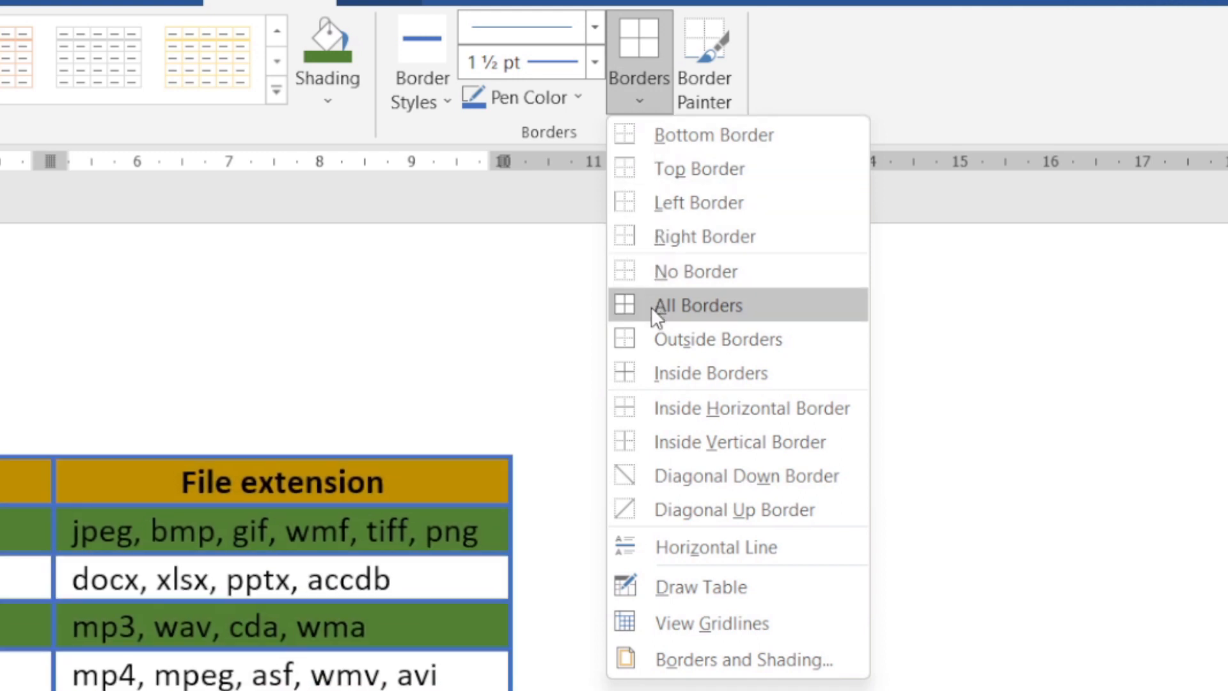
mouse_move(655, 338)
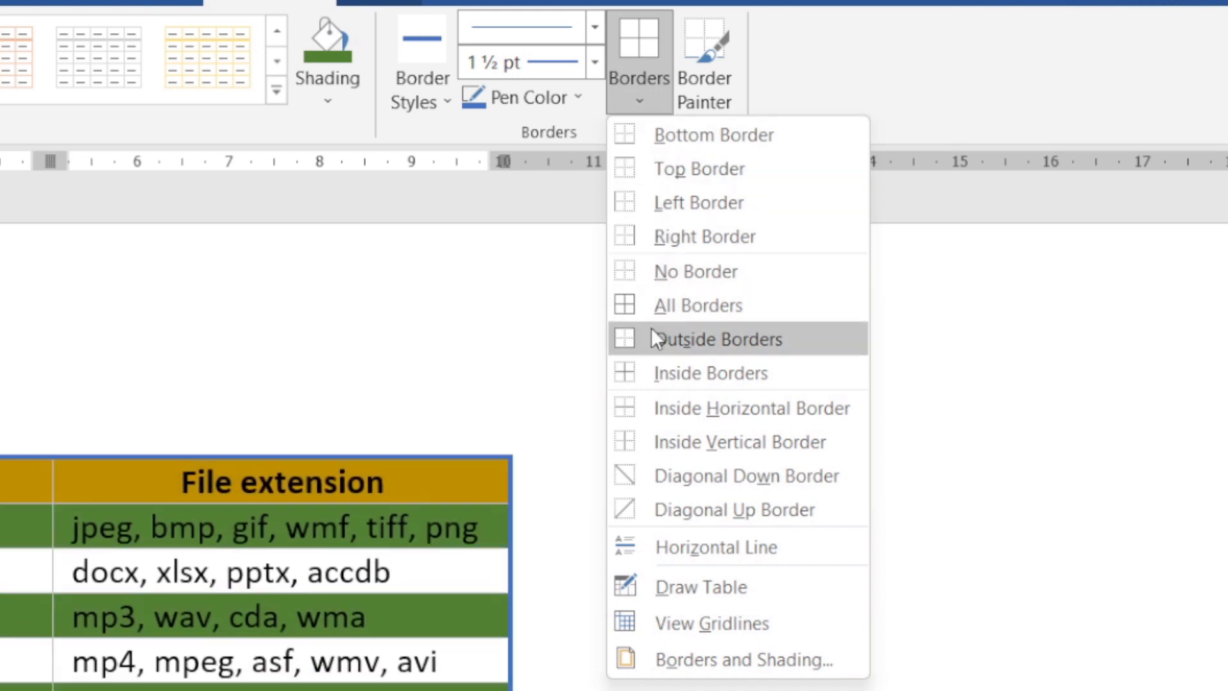
click(735, 510)
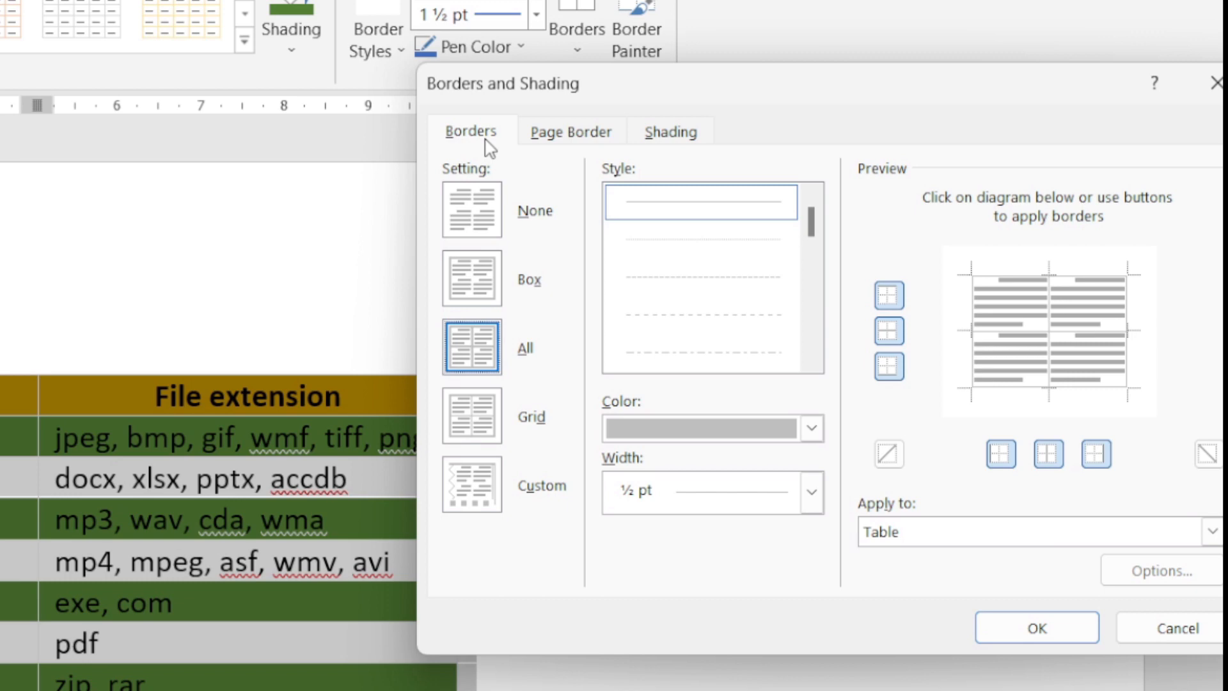
Apply a 3 pt double blue Grid border to every cell edge of the table
click(570, 131)
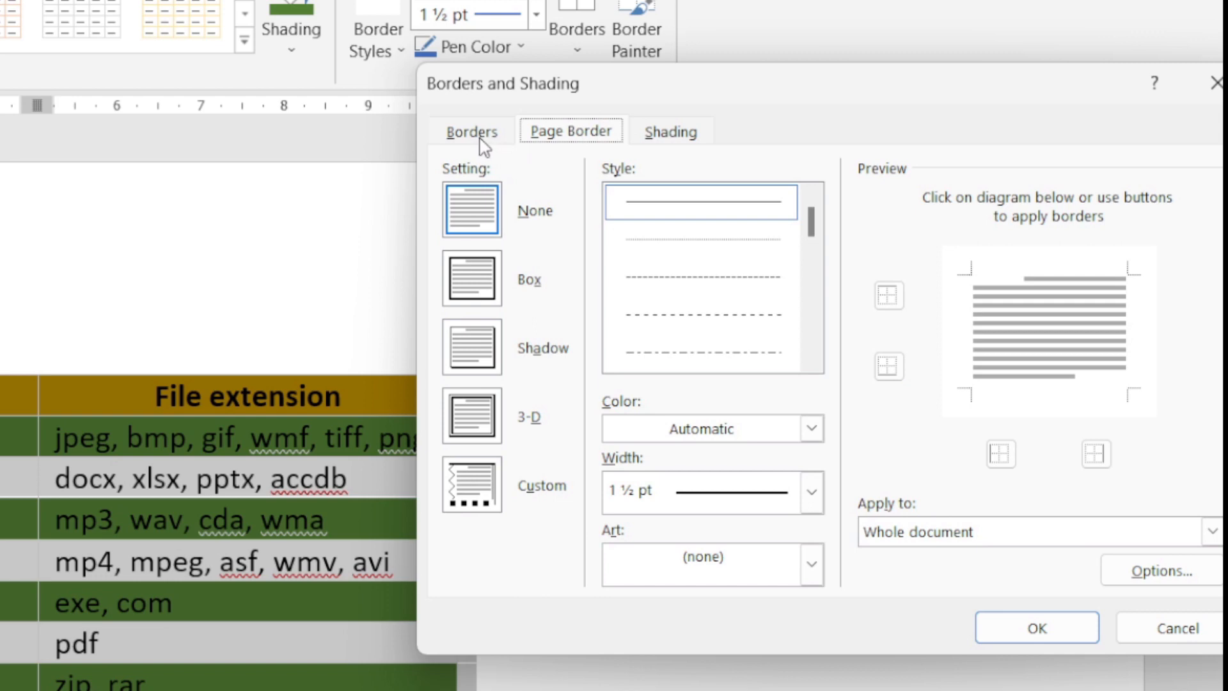
click(471, 130)
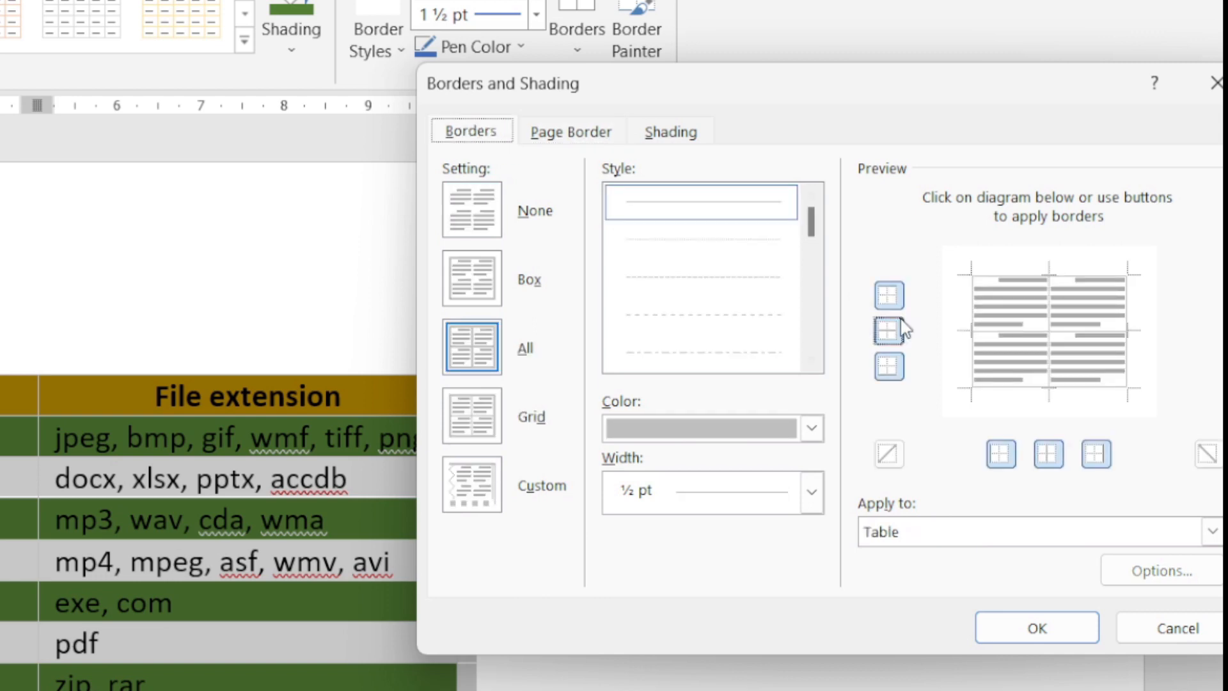
mouse_move(505, 267)
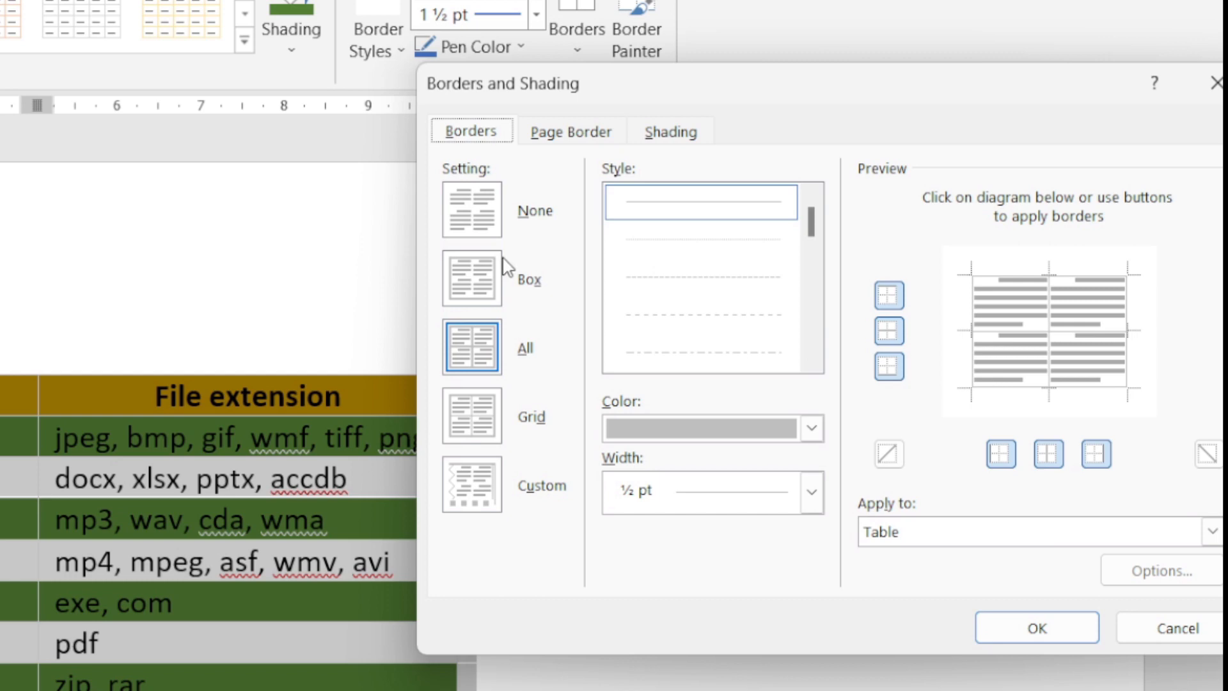
click(471, 415)
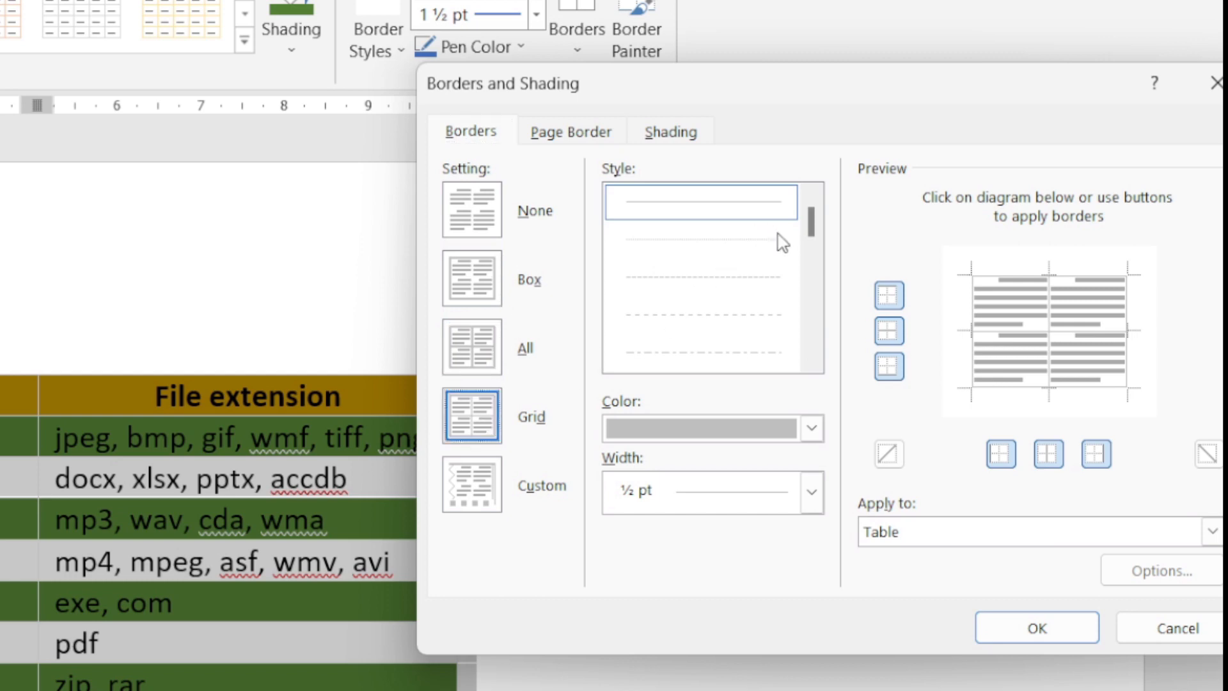
click(699, 353)
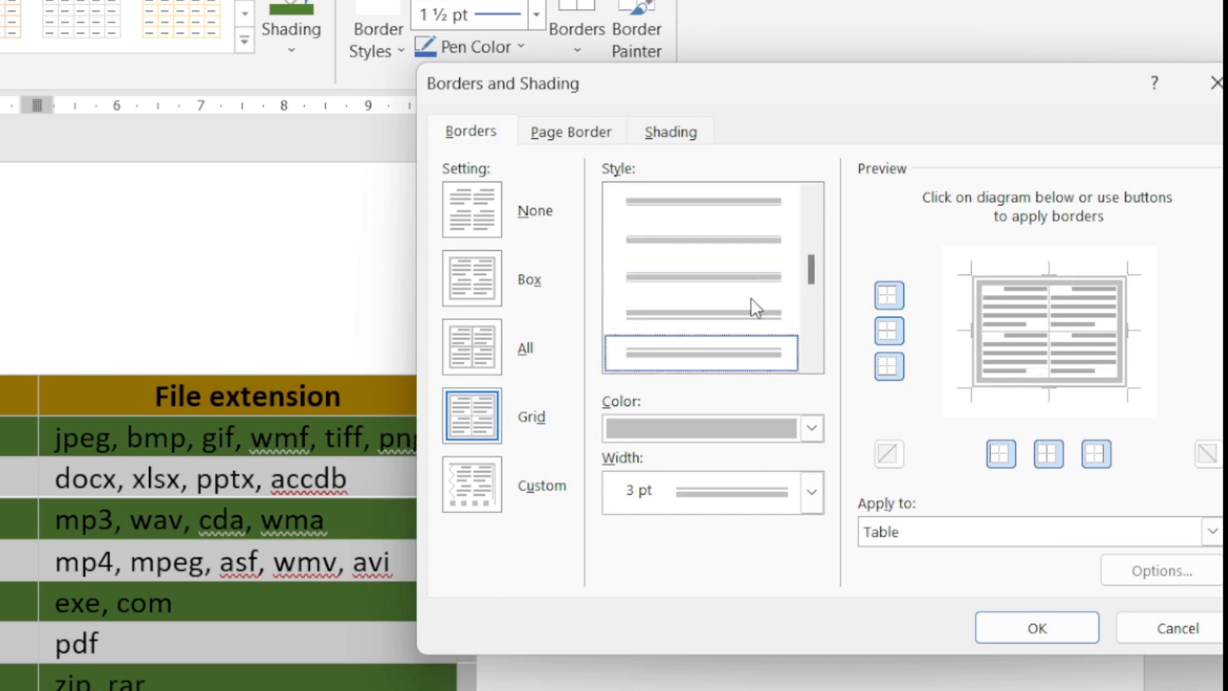
click(811, 429)
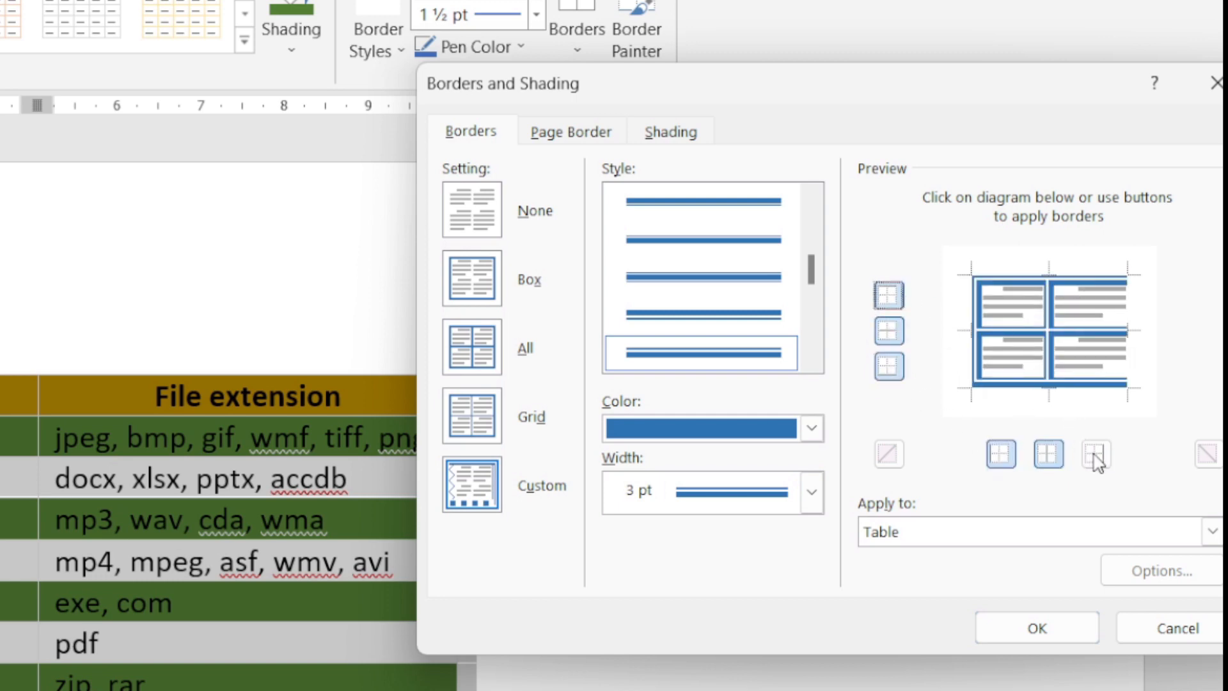
click(1096, 454)
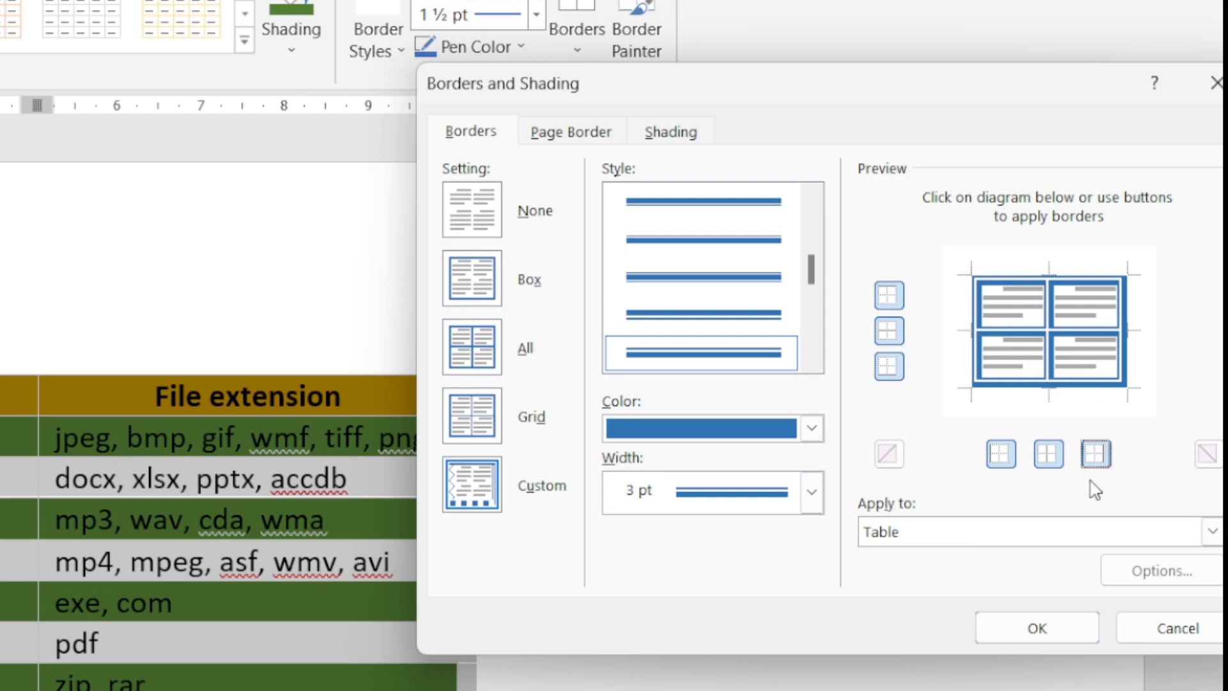
click(1035, 628)
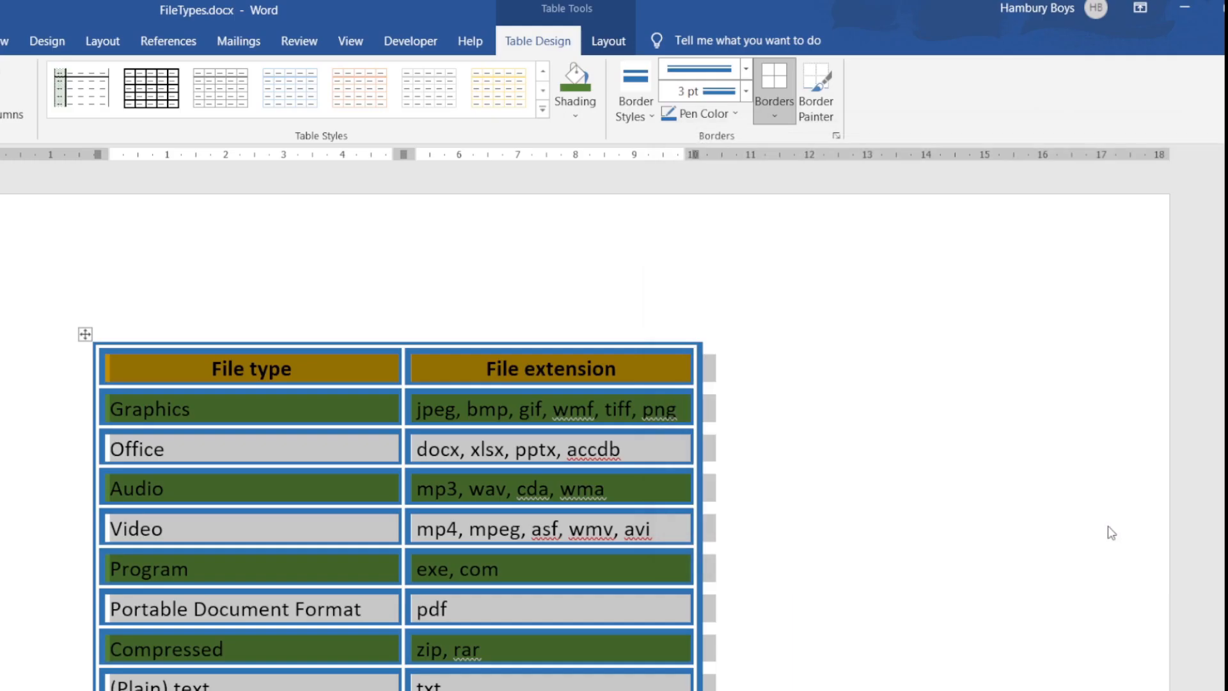
scroll(up, 3)
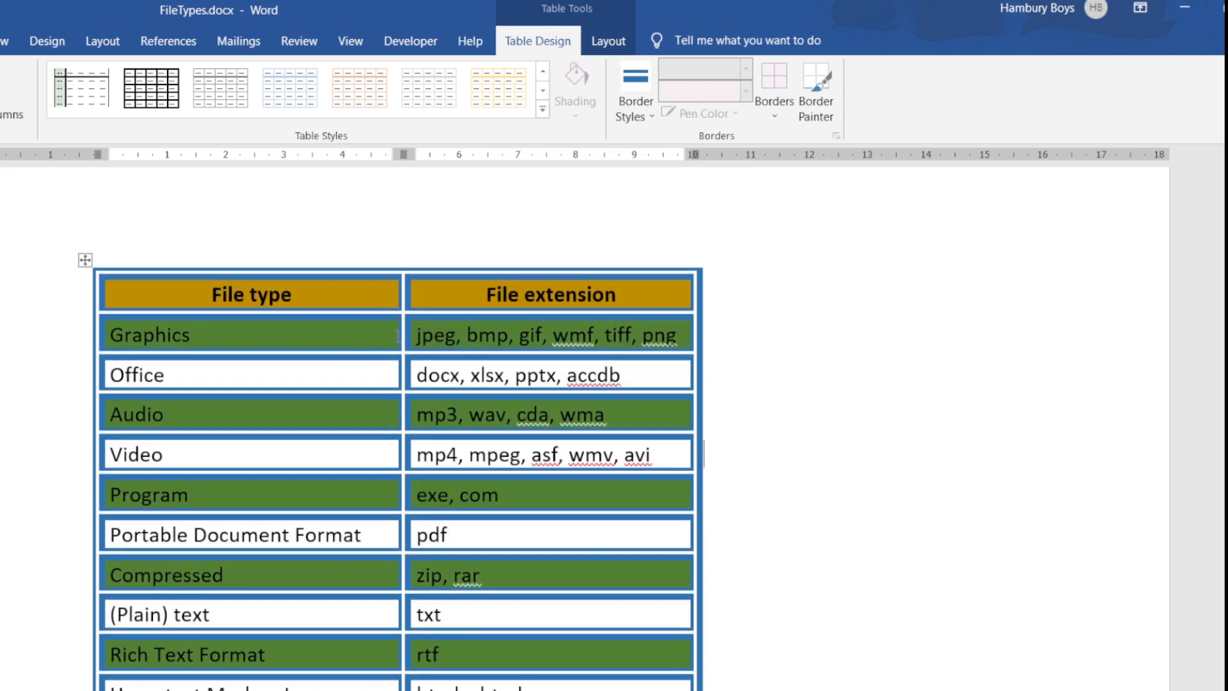
mouse_move(377, 384)
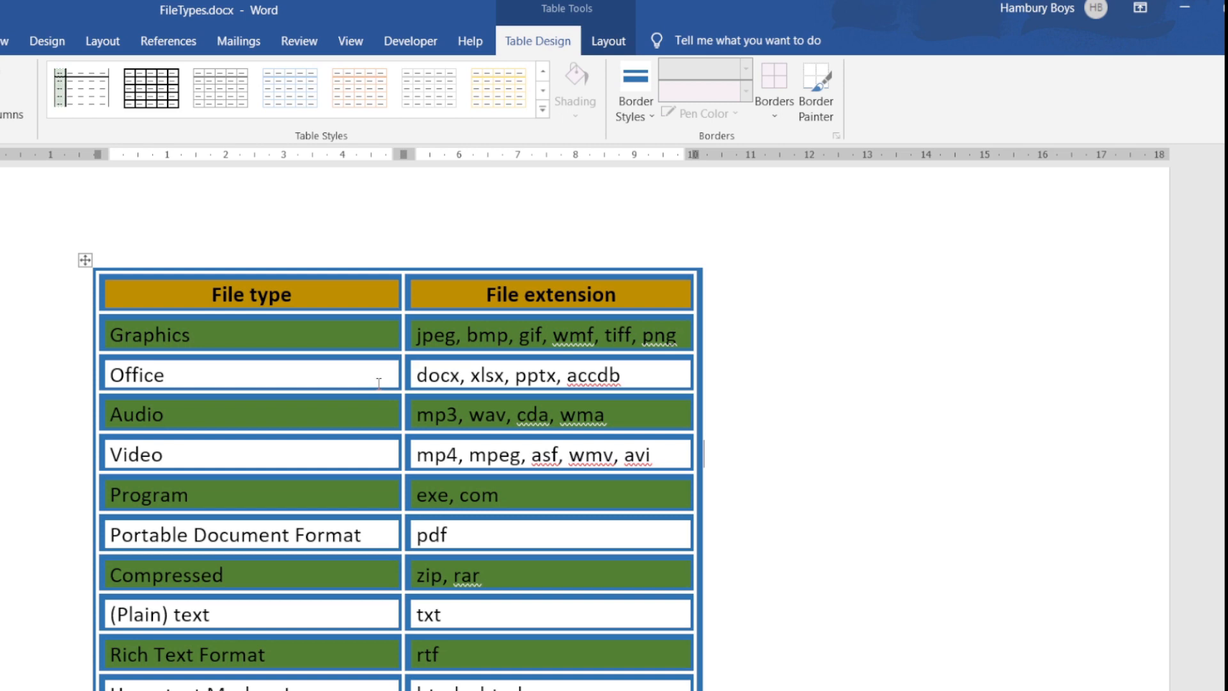